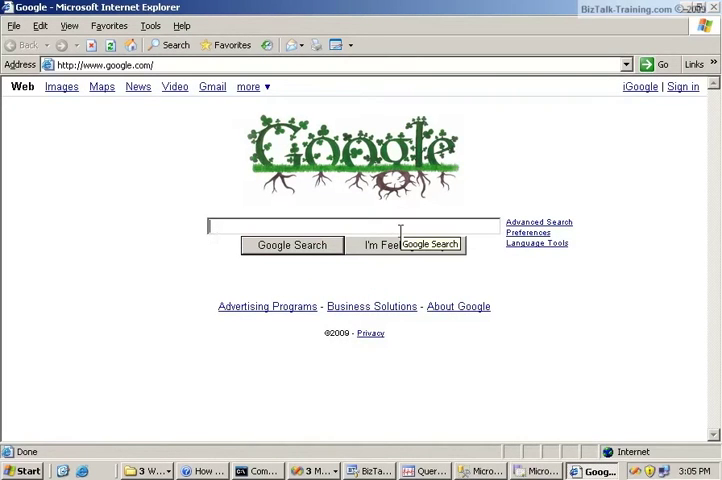
Search Google for 'Rete wikipedia' to reach the Wikipedia Rete page.
text(Rete wikipedi)
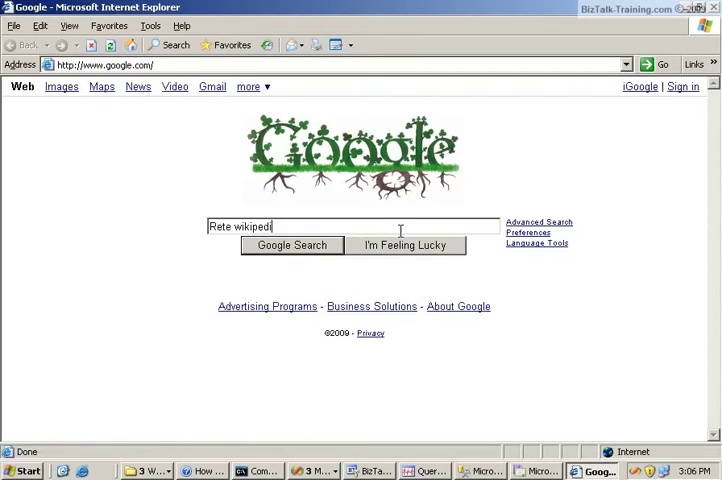
click(292, 244)
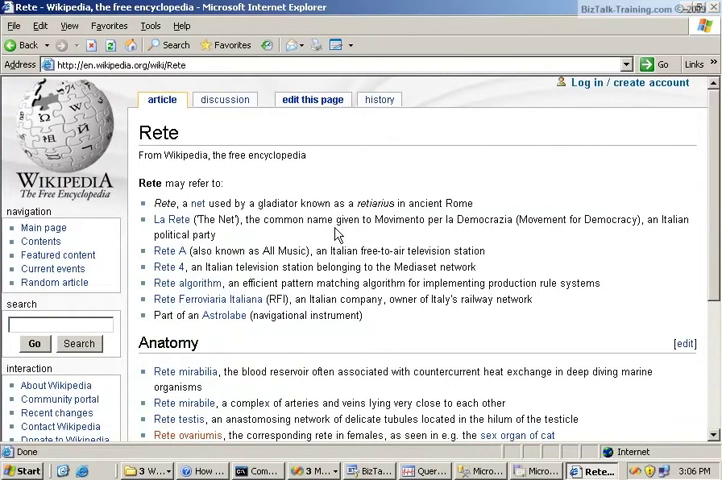
mouse_move(178, 288)
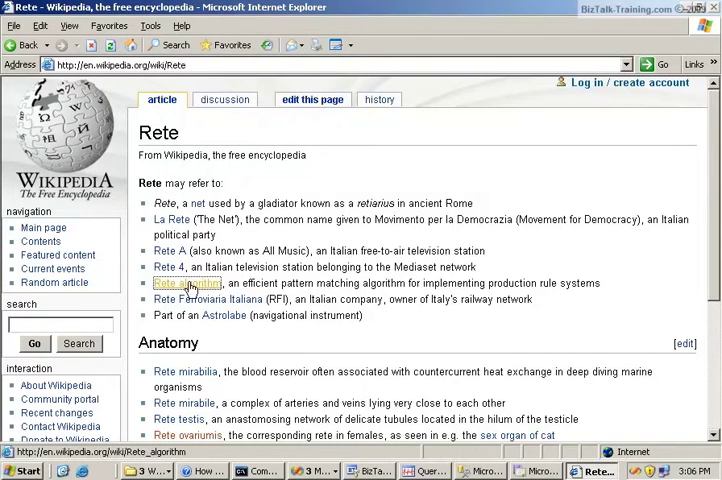
Open the Rete algorithm article and highlight the 1979 thesis and 1982 paper mention.
click(188, 284)
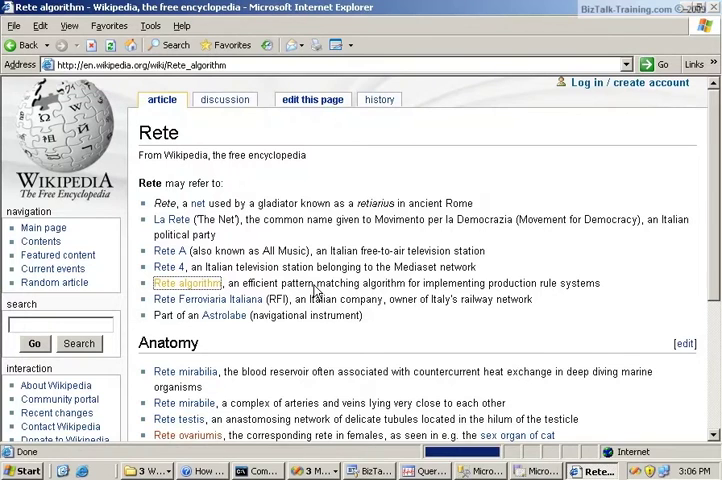
click(188, 284)
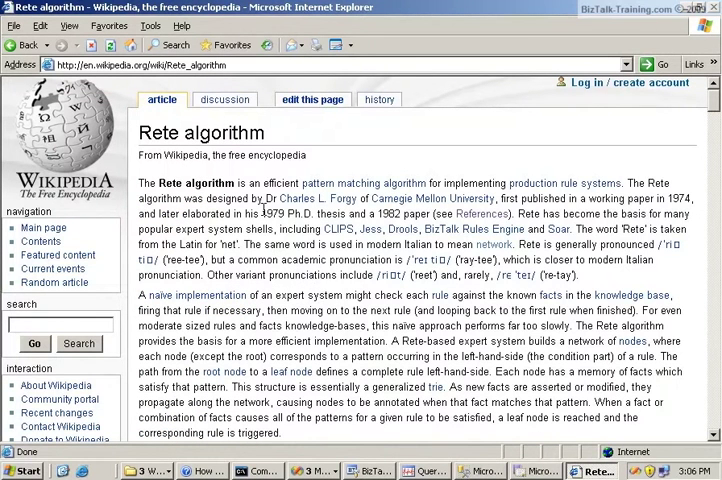
drag(258, 214, 422, 214)
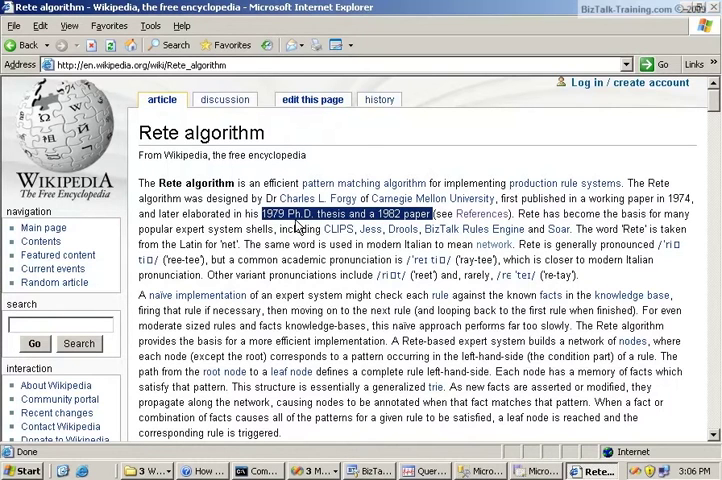
Scroll through the article's description before searching for 'forward'.
scroll(down, 3)
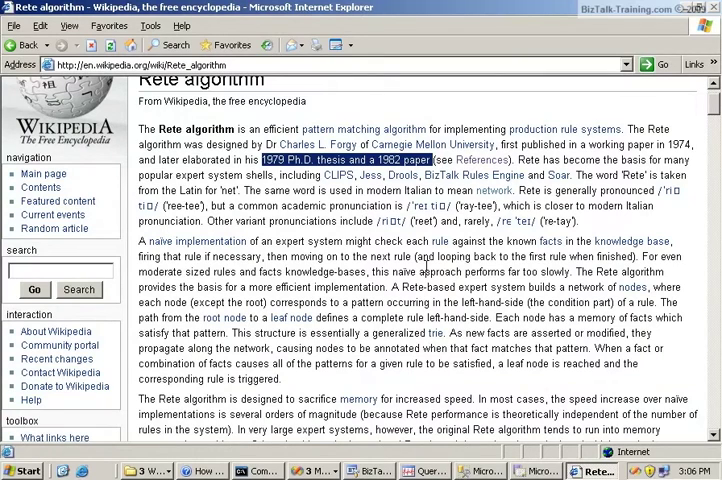
scroll(down, 3)
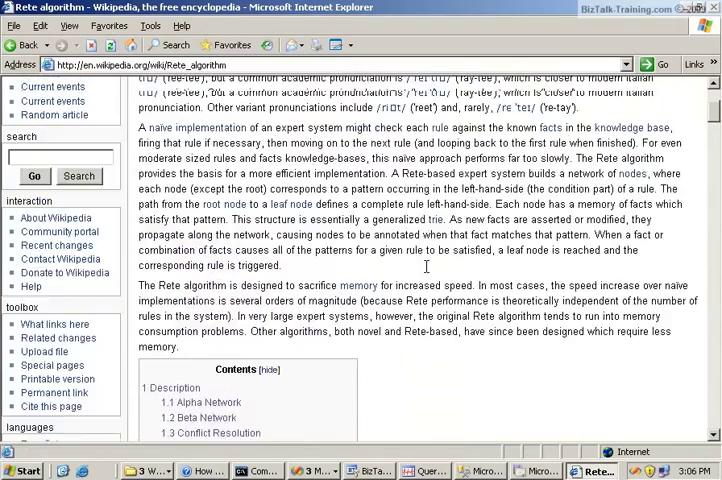
scroll(up, 3)
text(forward)
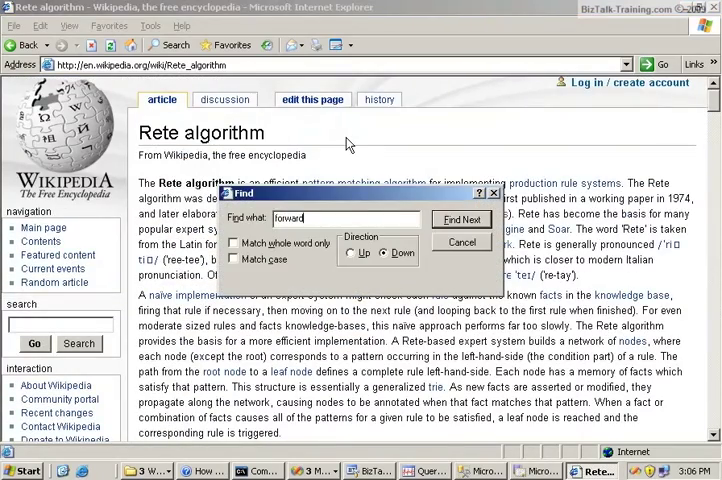
Find 'forward chaining and inferencing' in the article and dismiss the Find box.
click(462, 220)
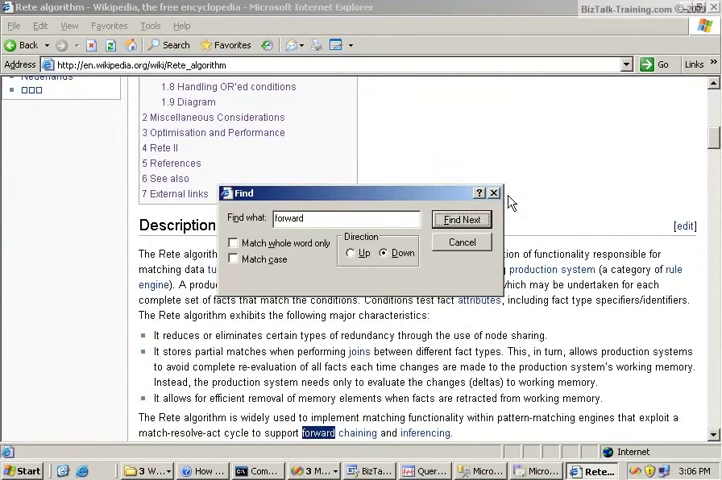
click(460, 220)
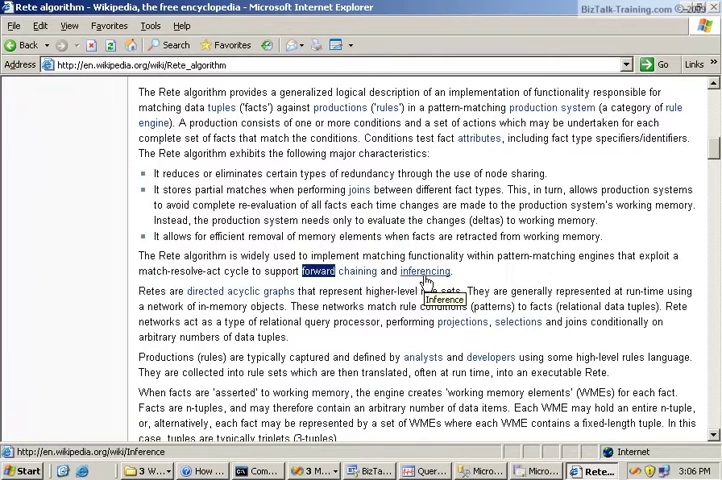
mouse_move(352, 356)
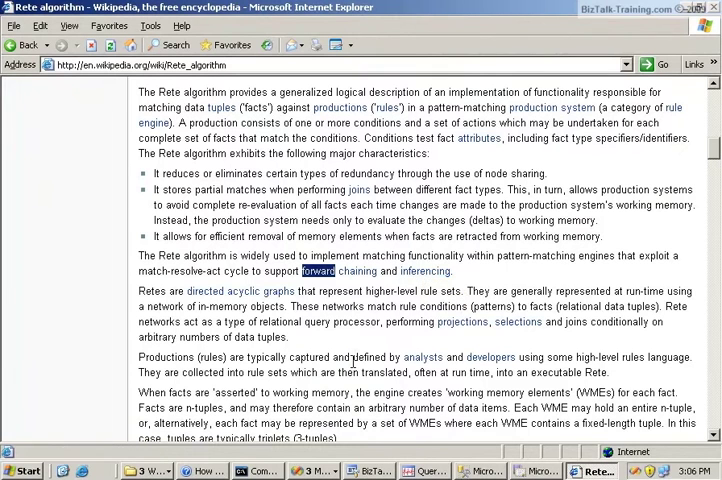
mouse_move(406, 468)
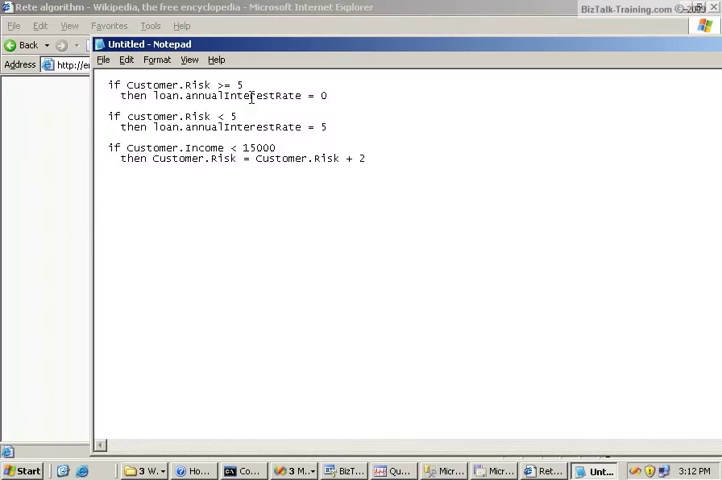
Highlight the annualInterestRate assignment and Customer.Risk parts of the example rules.
drag(216, 84, 248, 84)
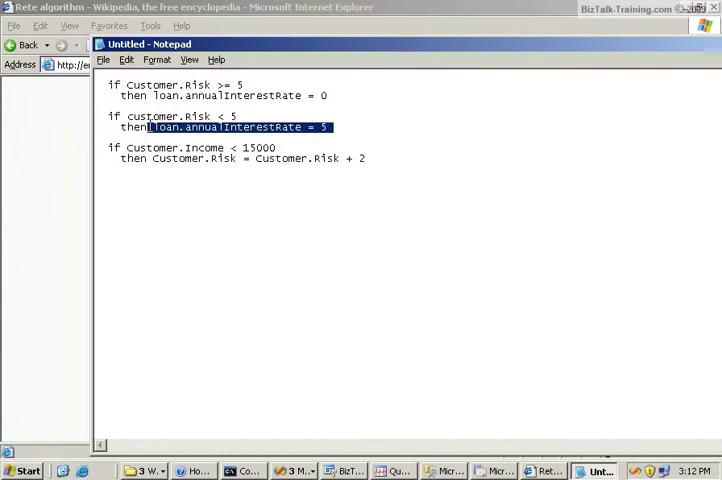
double_click(150, 148)
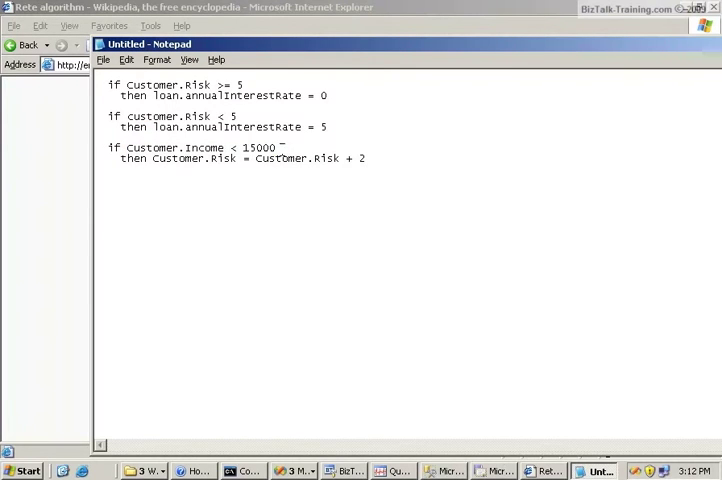
click(156, 158)
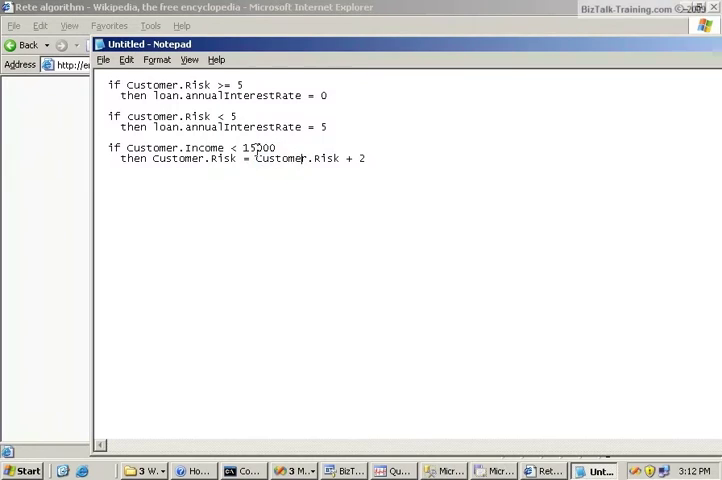
double_click(260, 148)
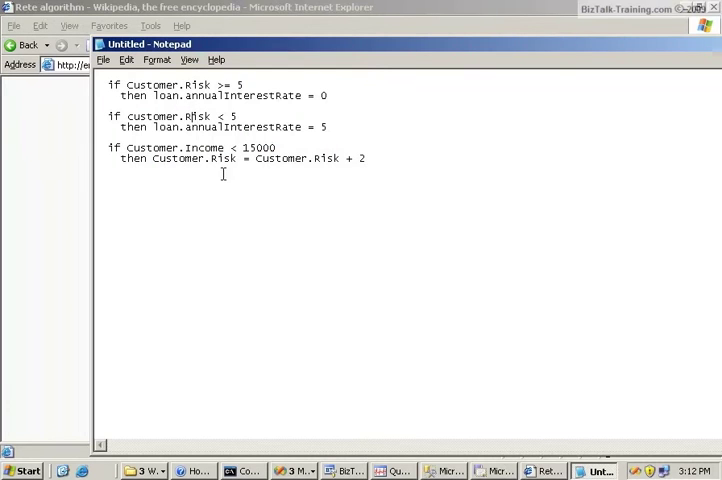
mouse_move(388, 166)
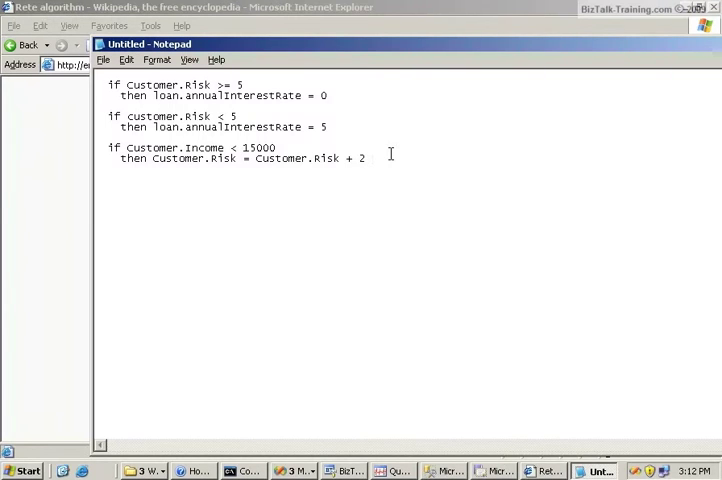
text(|)
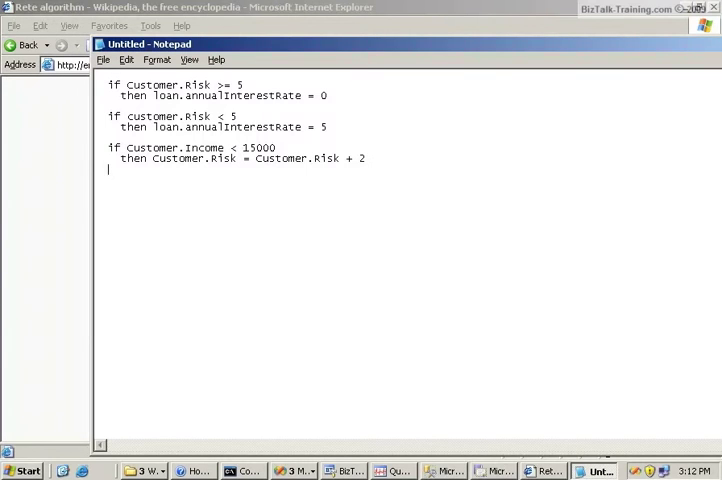
Add an 'Update' line below the income rule's then clause and highlight it.
text(U)
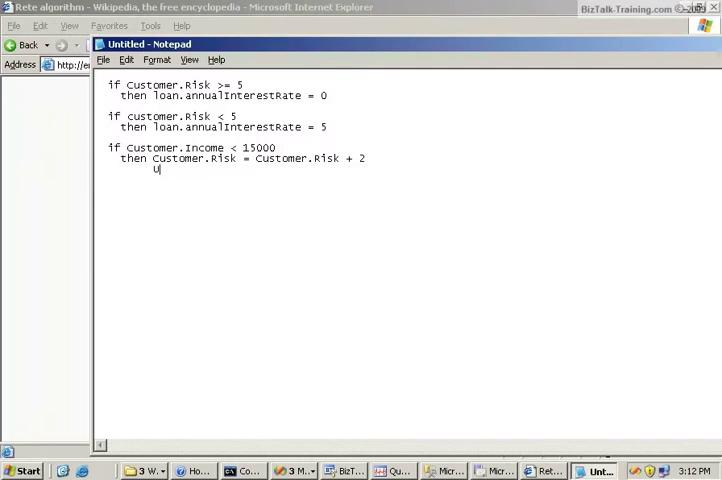
text(pdate)
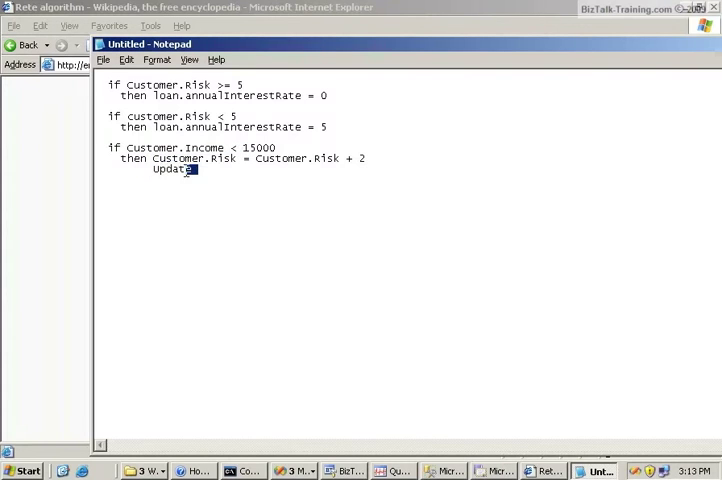
double_click(172, 168)
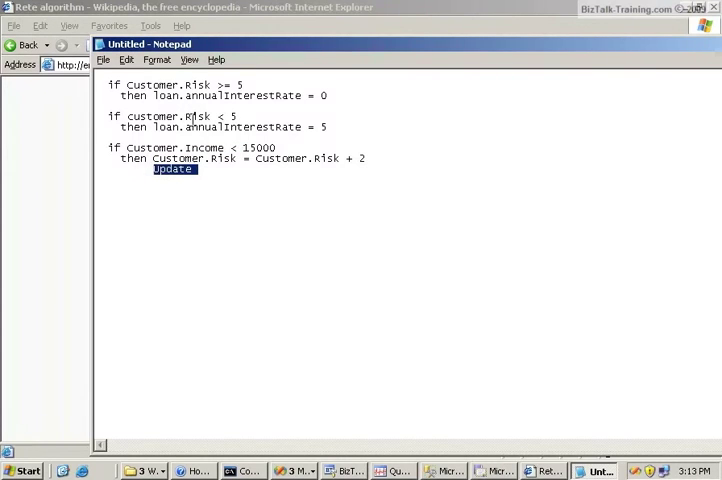
double_click(180, 84)
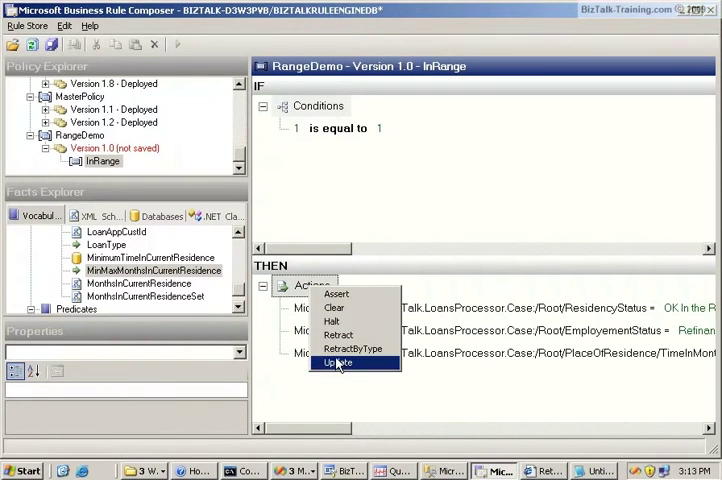
Add an Update fact action to the InRange rule's THEN actions.
click(340, 362)
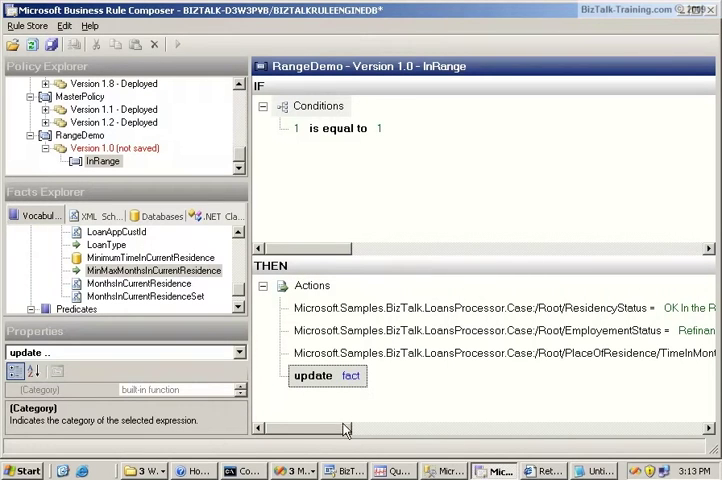